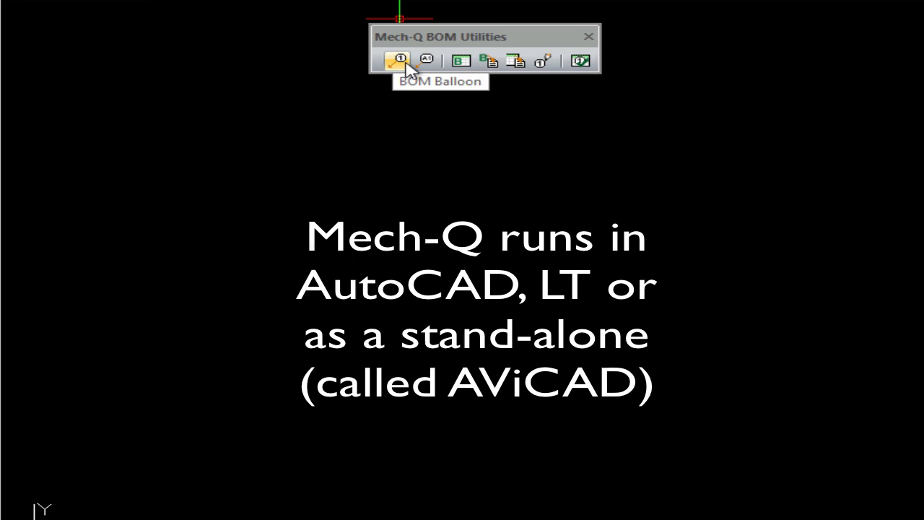
mouse_move(426, 61)
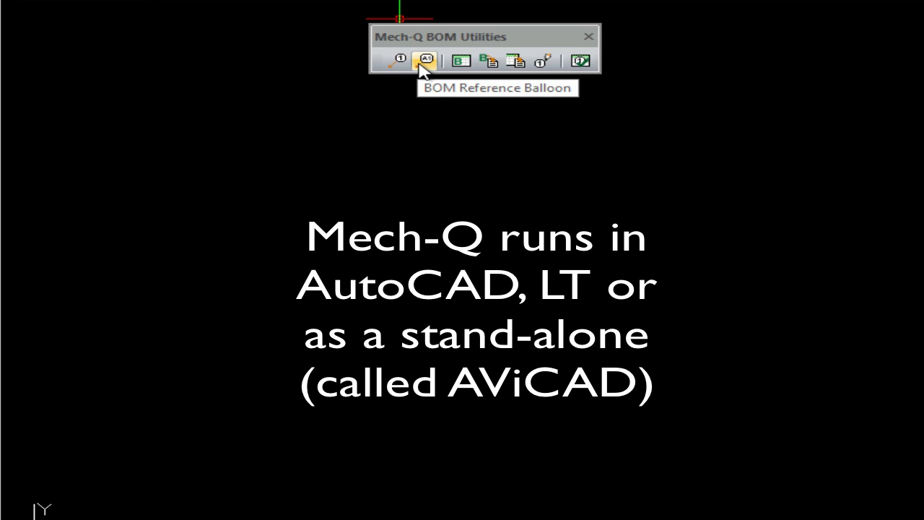
mouse_move(459, 61)
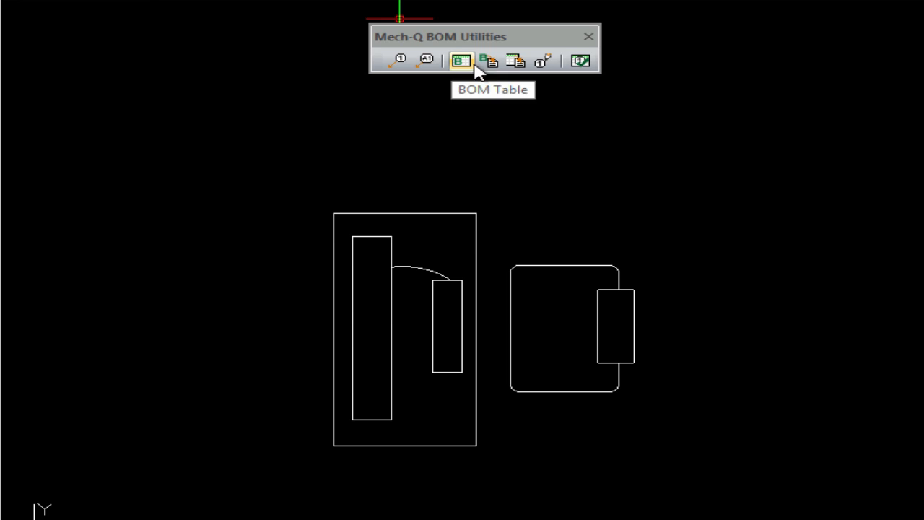
mouse_move(489, 60)
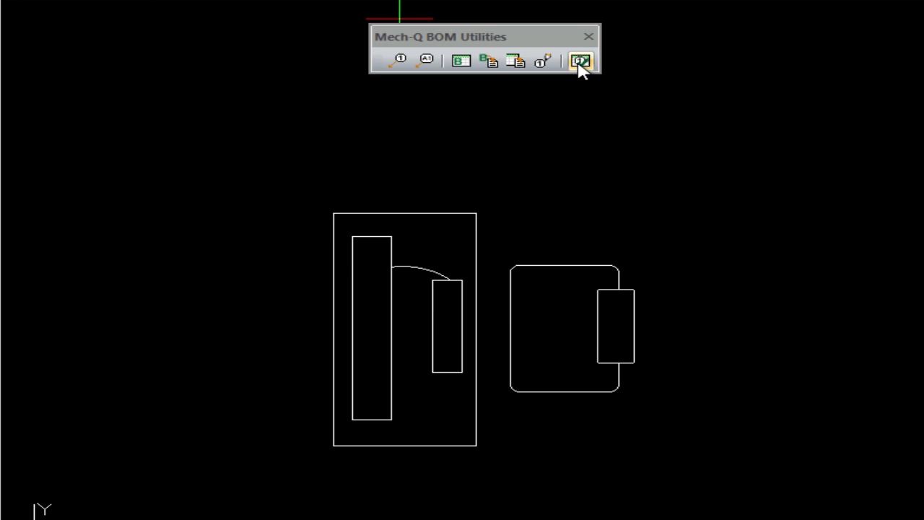
Add a MATERIALS field of length 2 to the BOM table design and select the new row
left_click(581, 61)
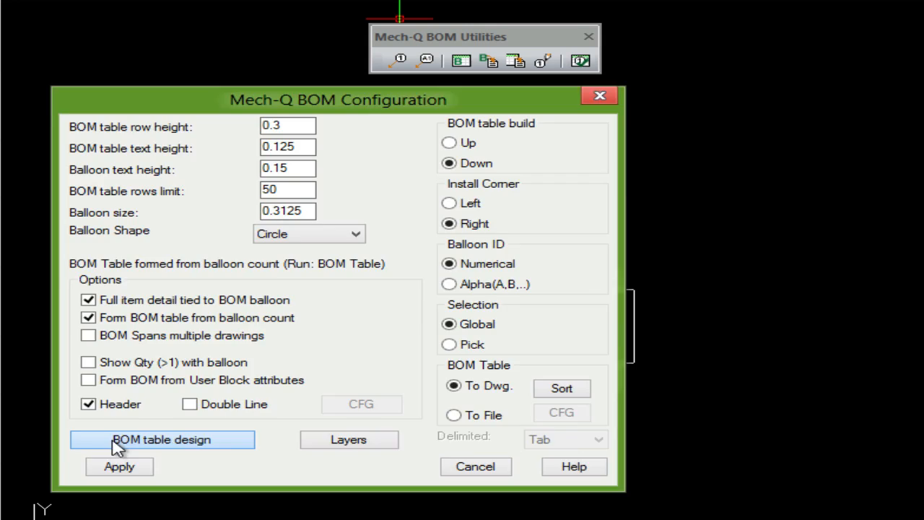
left_click(161, 439)
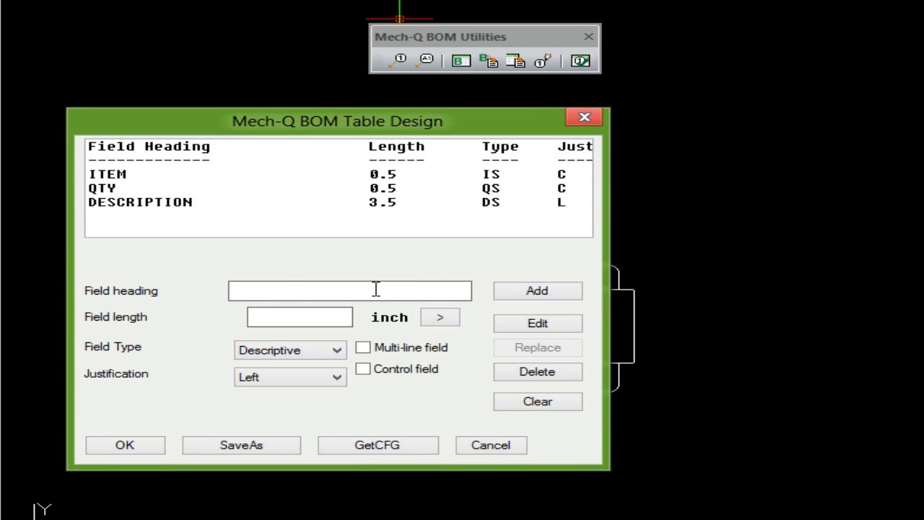
type("MATERIAL")
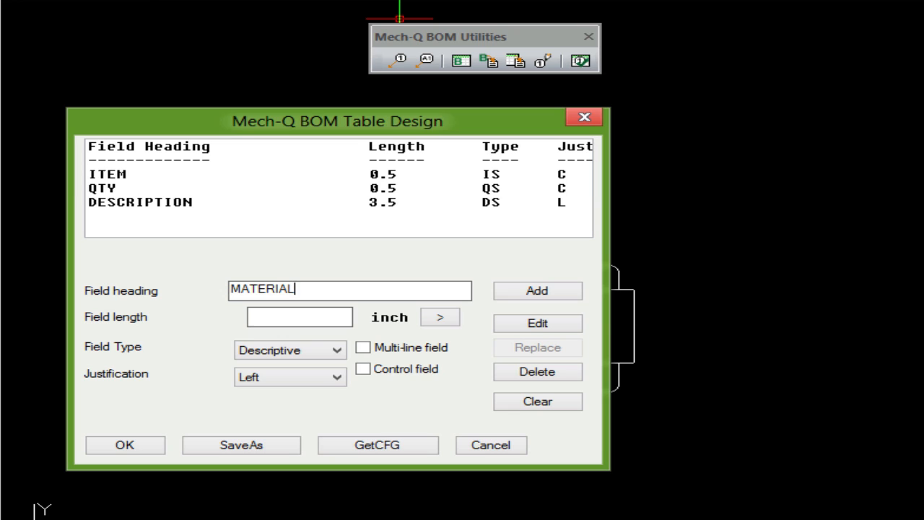
type("2")
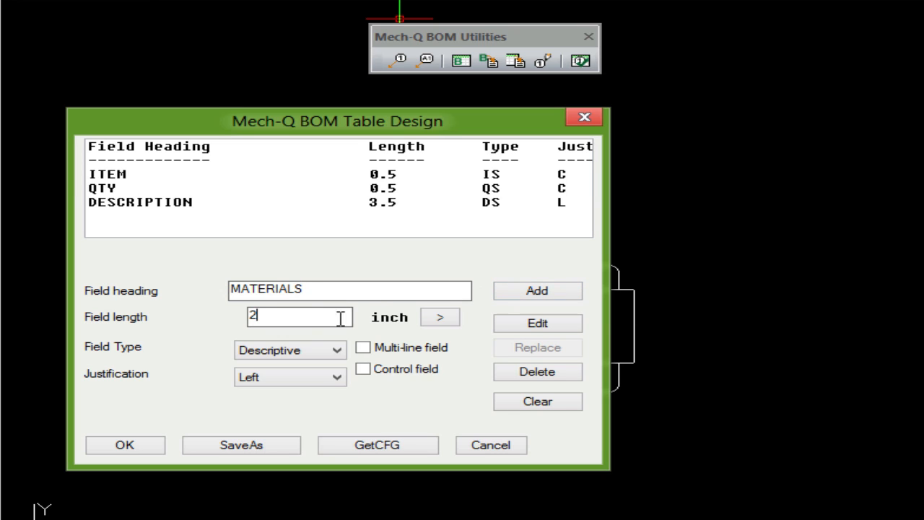
left_click(536, 290)
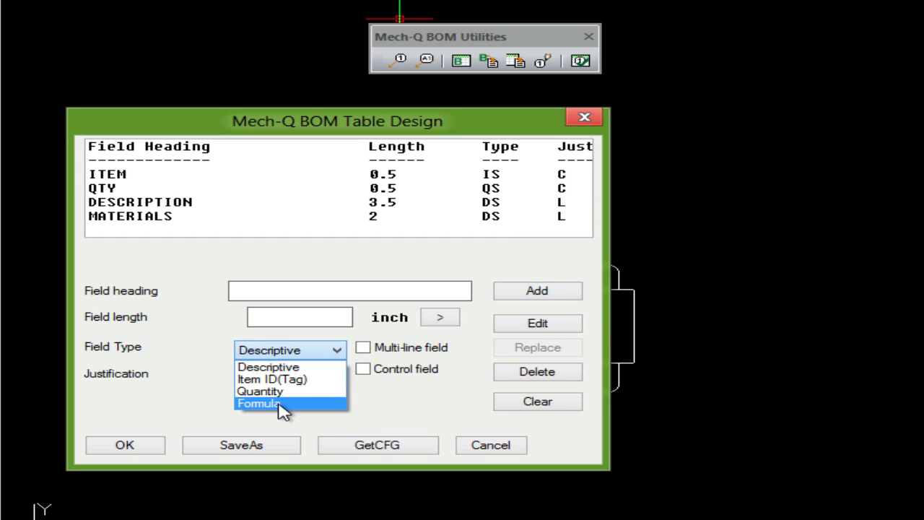
mouse_move(271, 410)
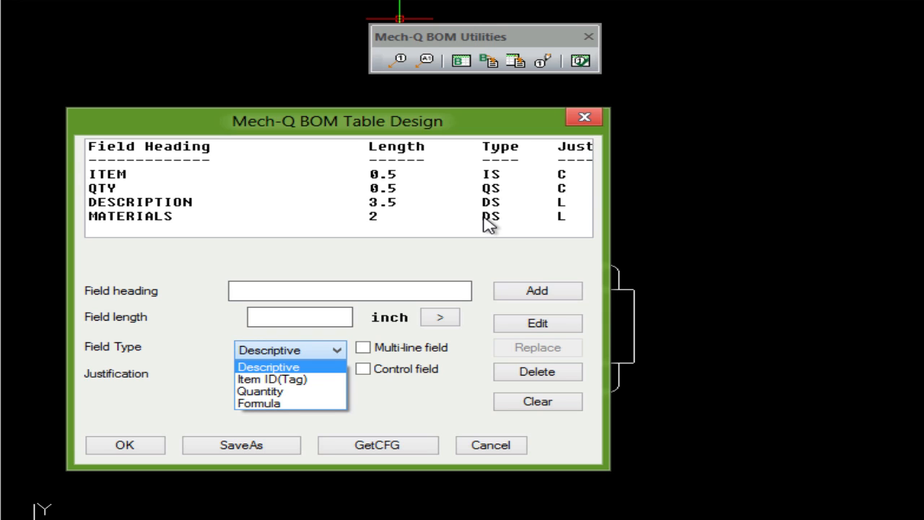
left_click(130, 216)
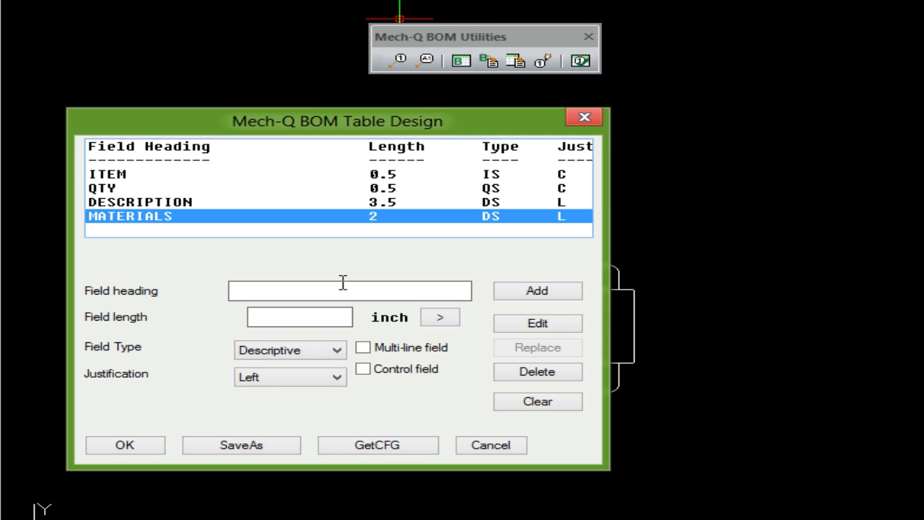
Accept the BOM table design and apply the Mech-Q BOM configuration, returning to the drawing
left_click(124, 445)
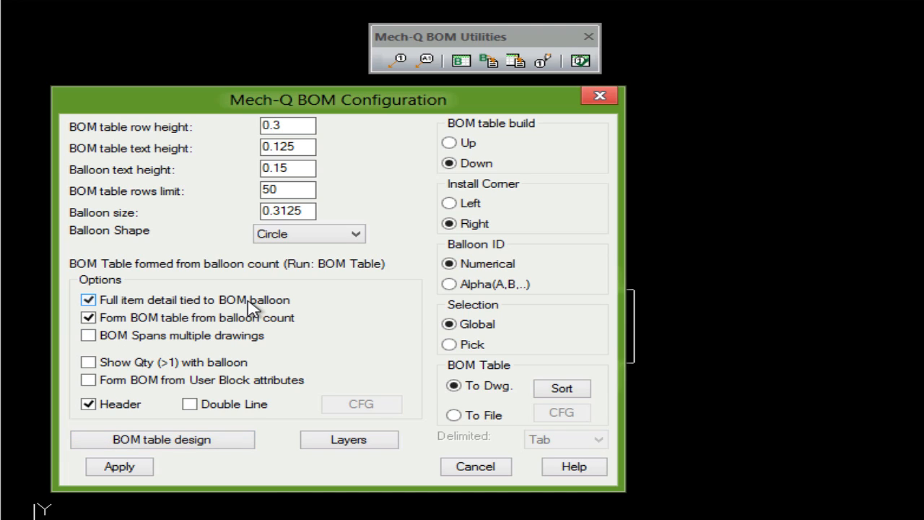
mouse_move(245, 323)
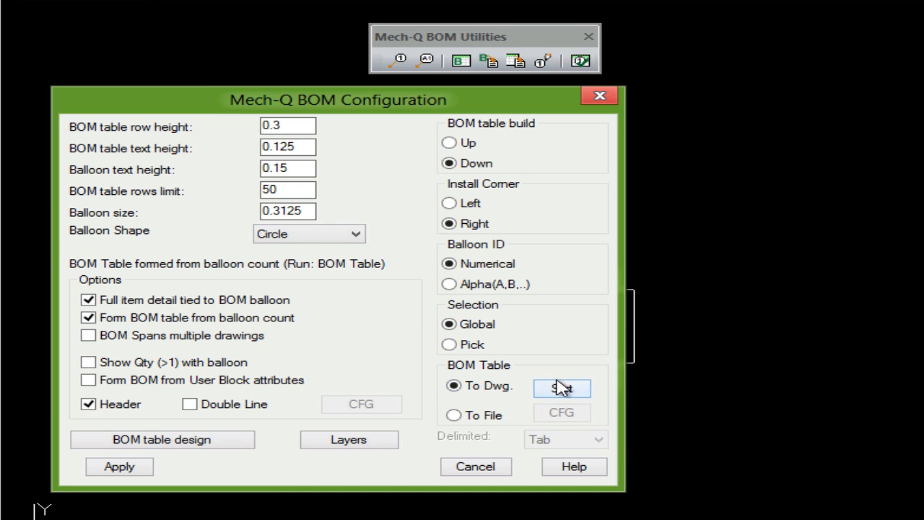
left_click(118, 466)
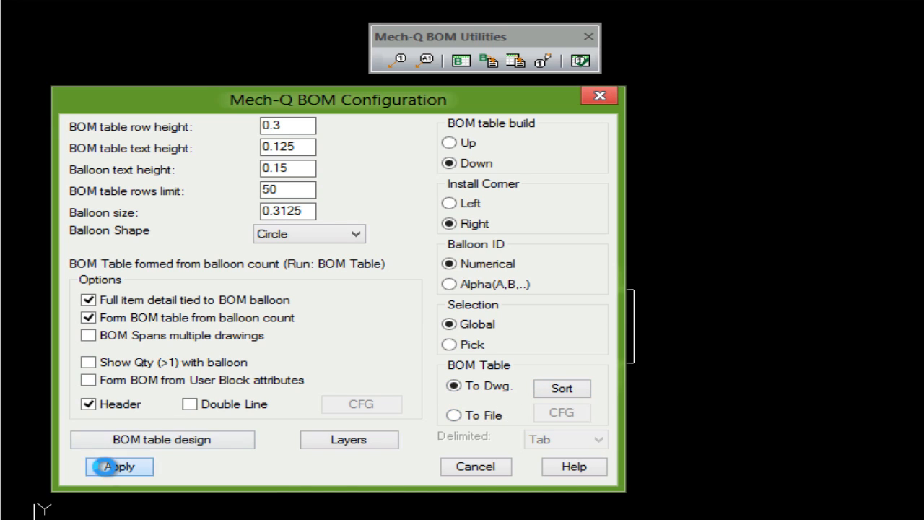
left_click(119, 466)
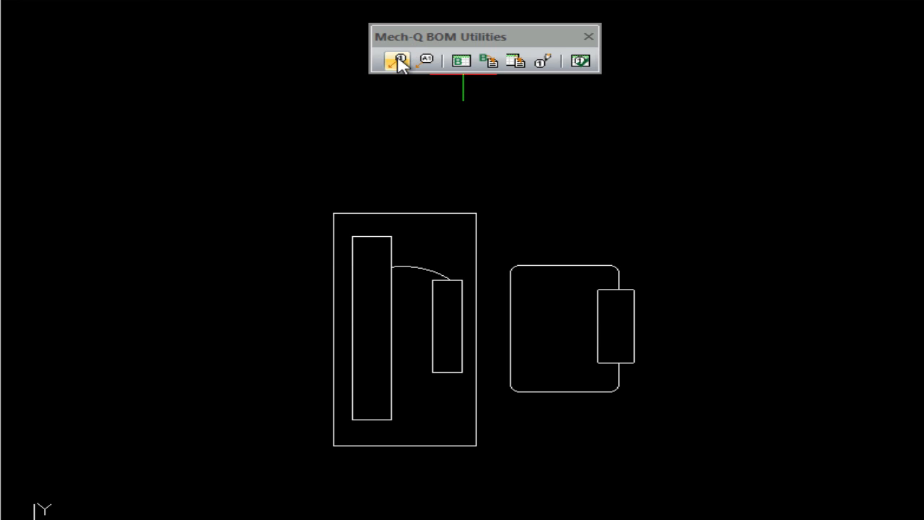
Place a BOM balloon on the chair as new item 1, description CHAIR, quantity 1
left_click(398, 61)
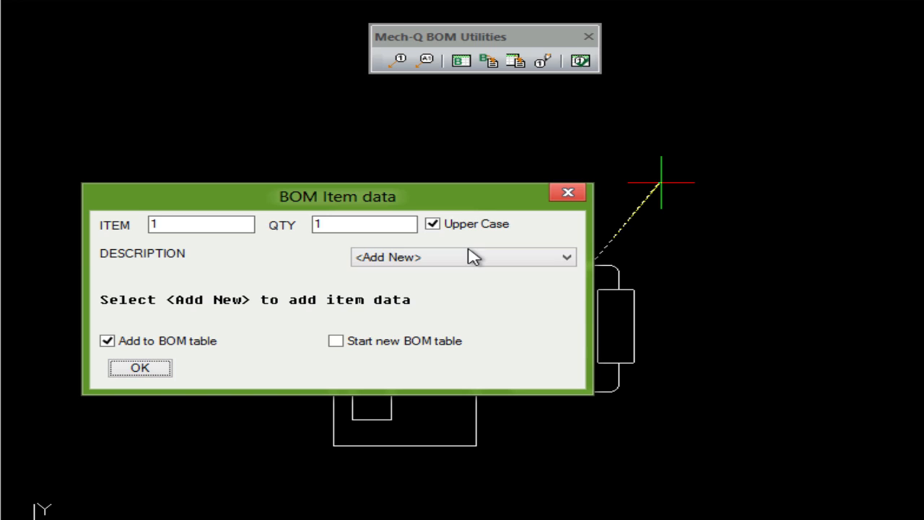
left_click(462, 257)
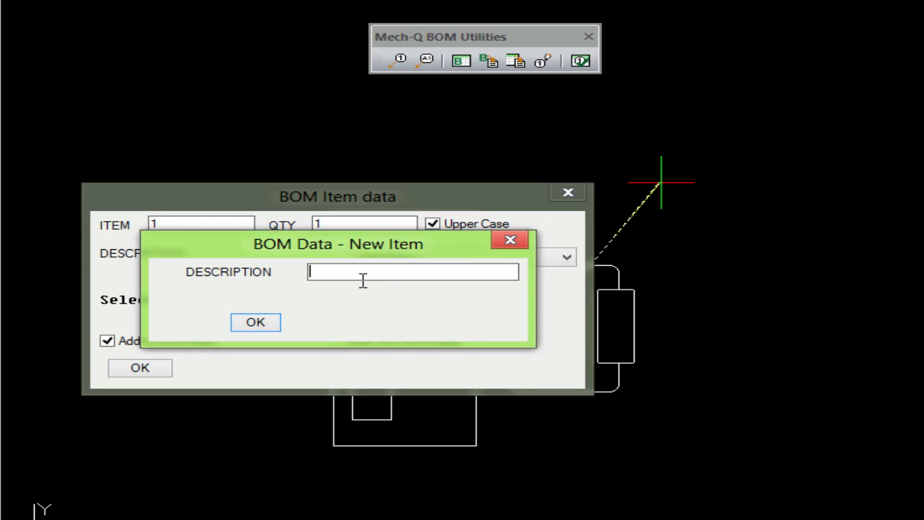
type("CHAIR")
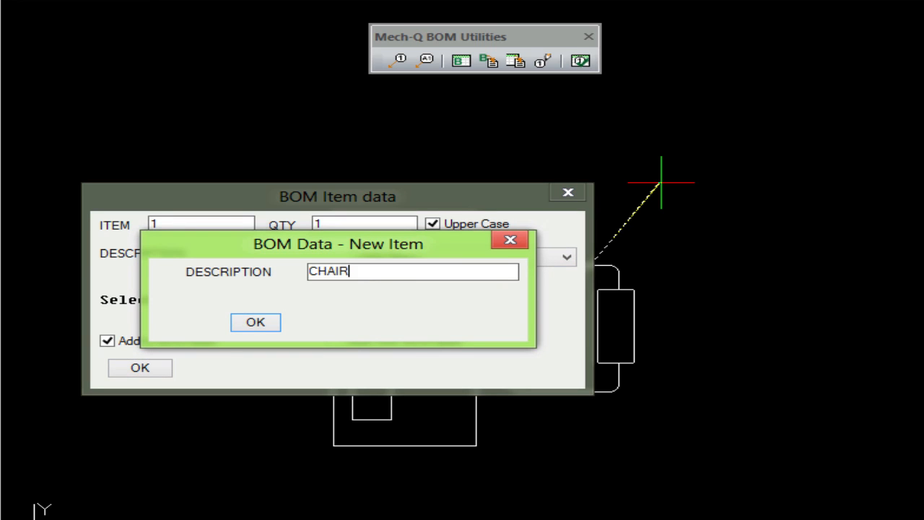
left_click(254, 322)
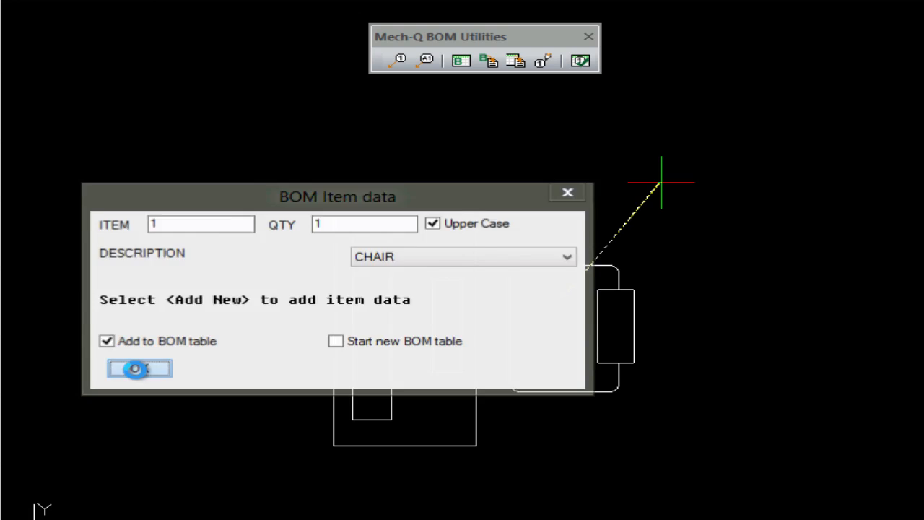
left_click(139, 370)
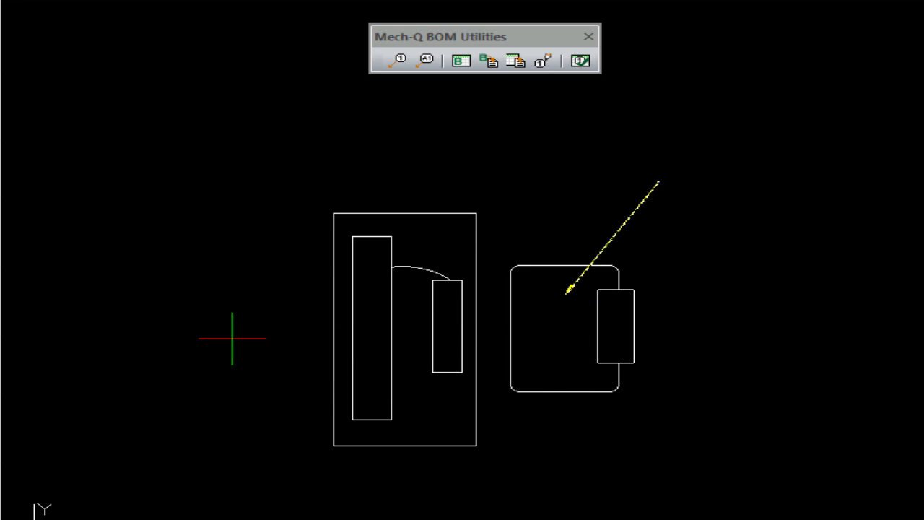
mouse_move(657, 172)
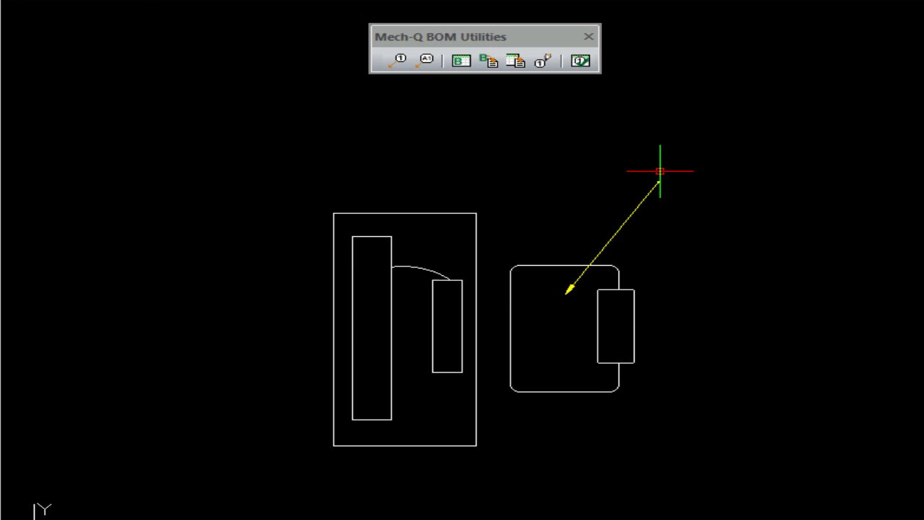
mouse_move(485, 3)
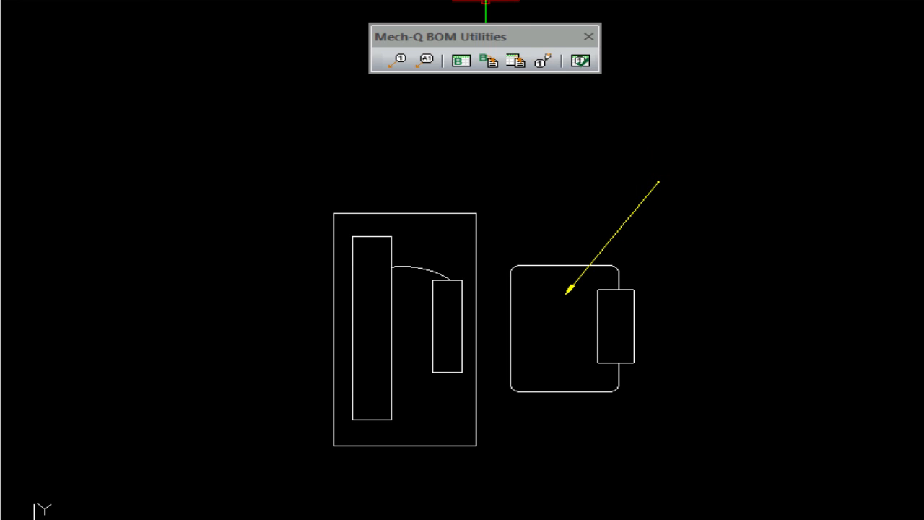
Confirm the Mech-Q drawing scale, independent of DIMSCALE, from the main menu
left_click(401, 60)
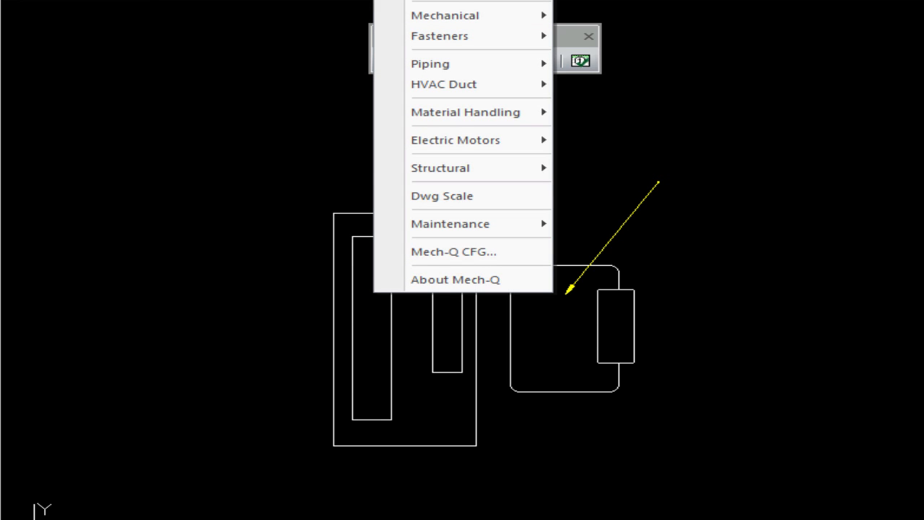
left_click(442, 196)
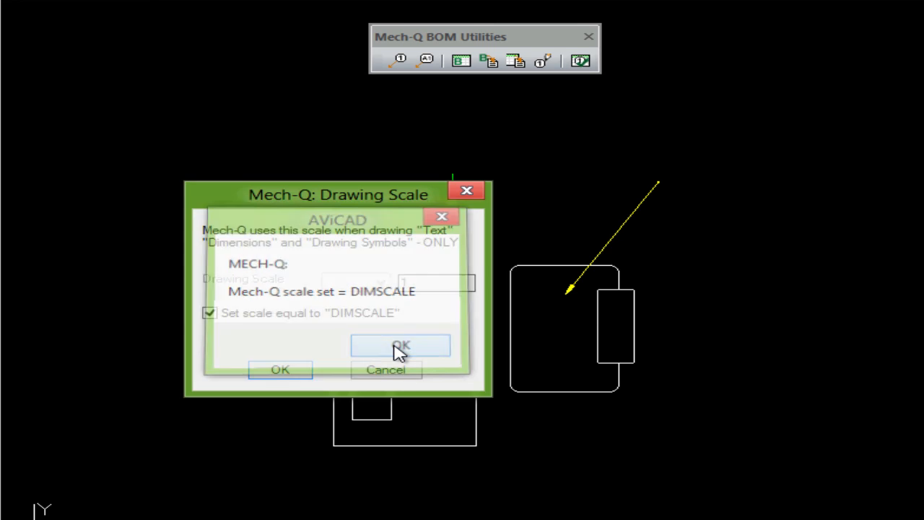
left_click(401, 345)
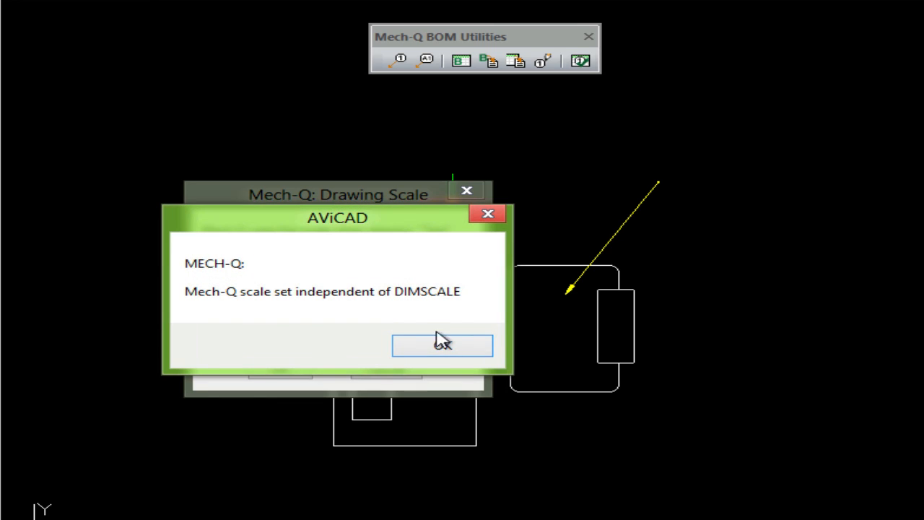
left_click(441, 346)
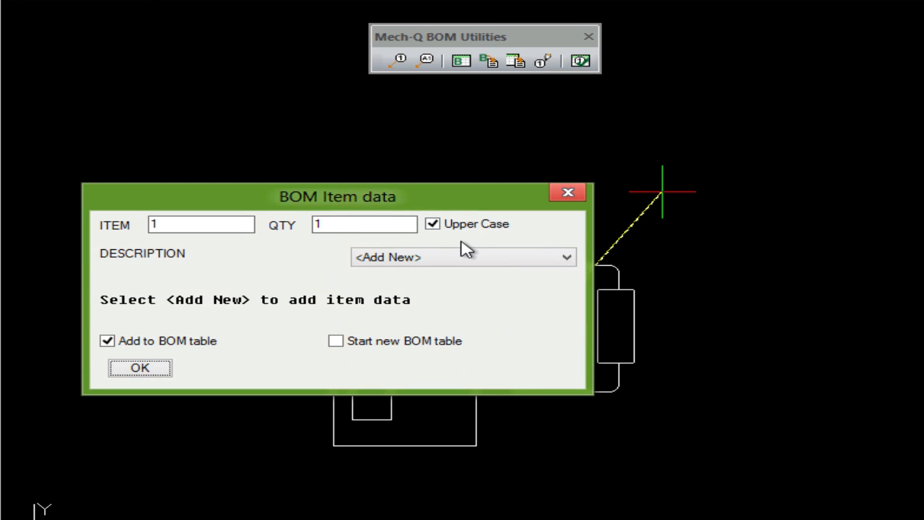
Place balloon 1 as CHAIR on the chair and balloon 2 as DESK on the desk, quantity 1 each
left_click(461, 257)
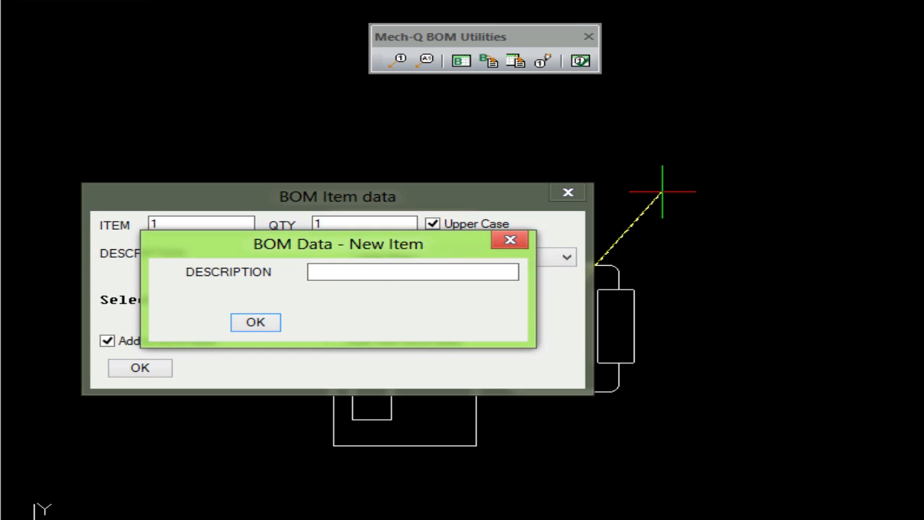
left_click(254, 322)
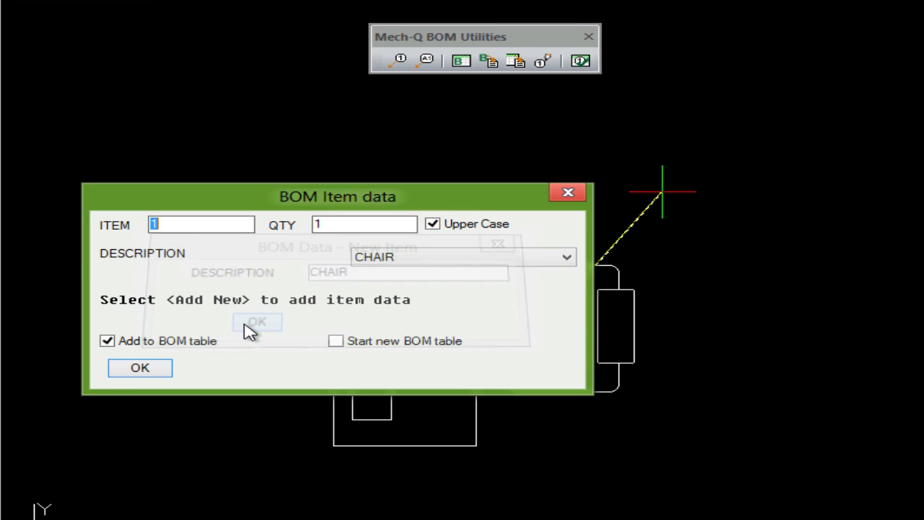
left_click(139, 368)
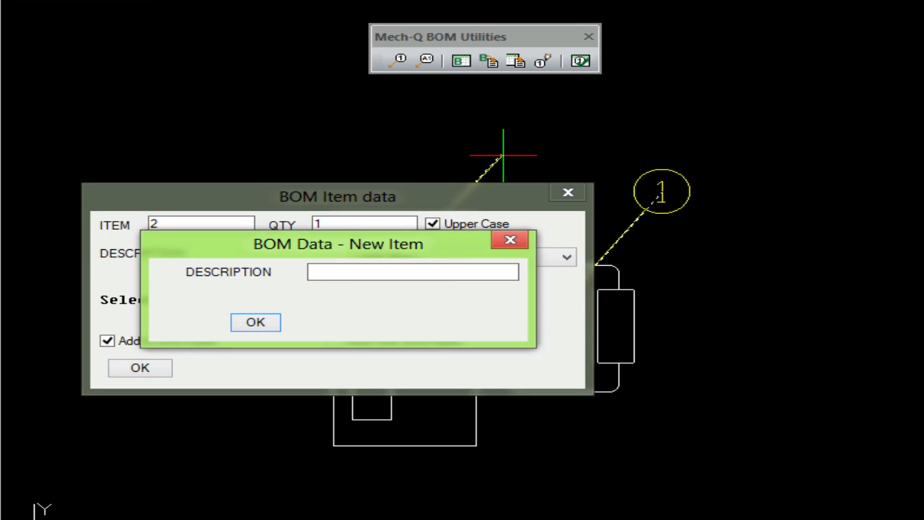
left_click(254, 322)
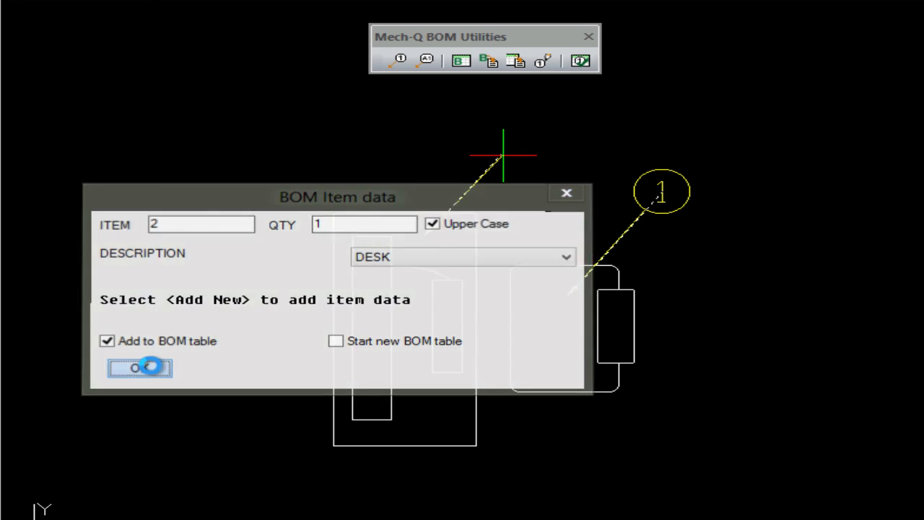
left_click(139, 368)
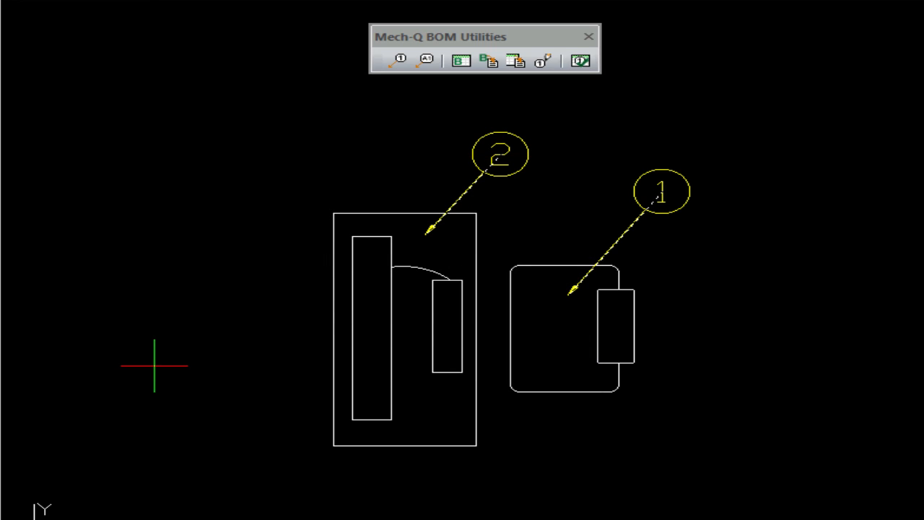
mouse_move(382, 389)
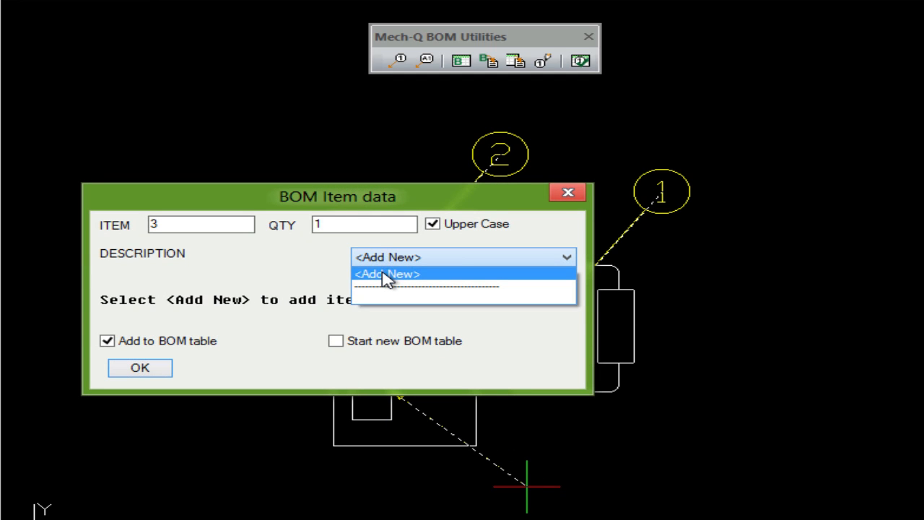
Place balloon 3 on the computer with new description COMPUTER, quantity 1
left_click(387, 275)
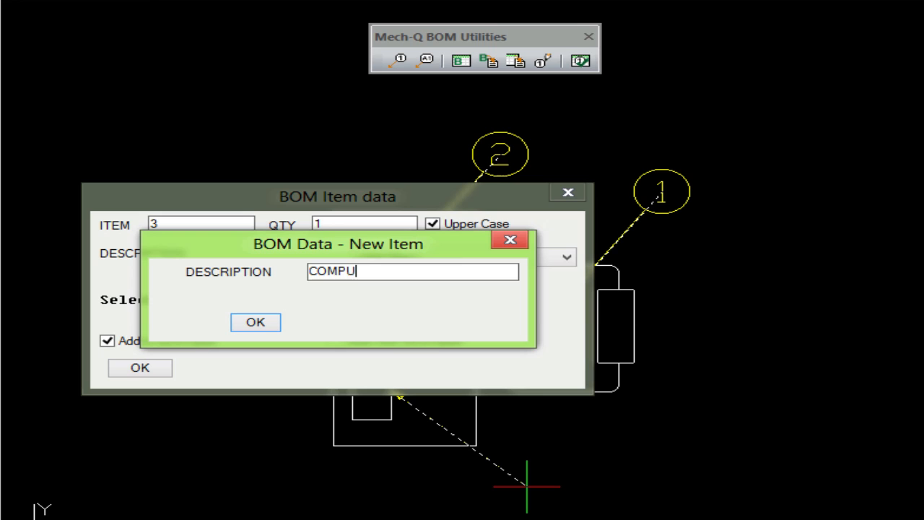
left_click(254, 322)
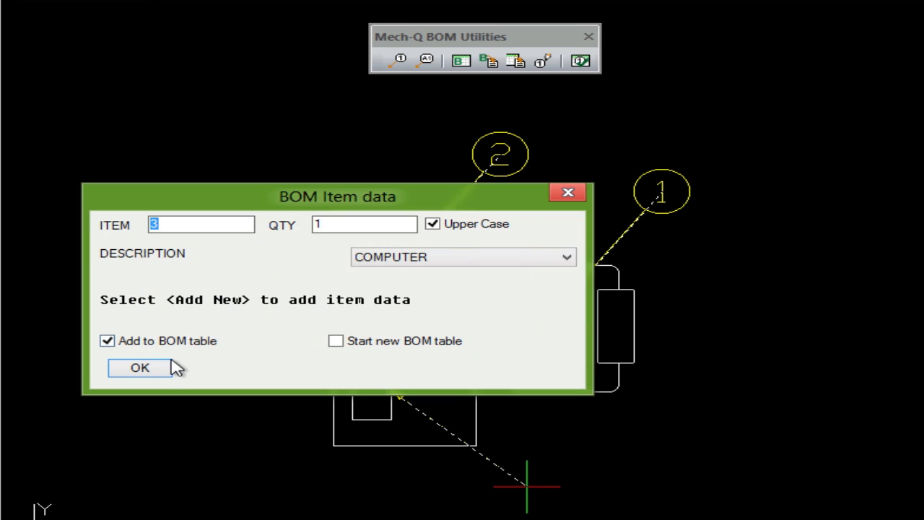
left_click(138, 368)
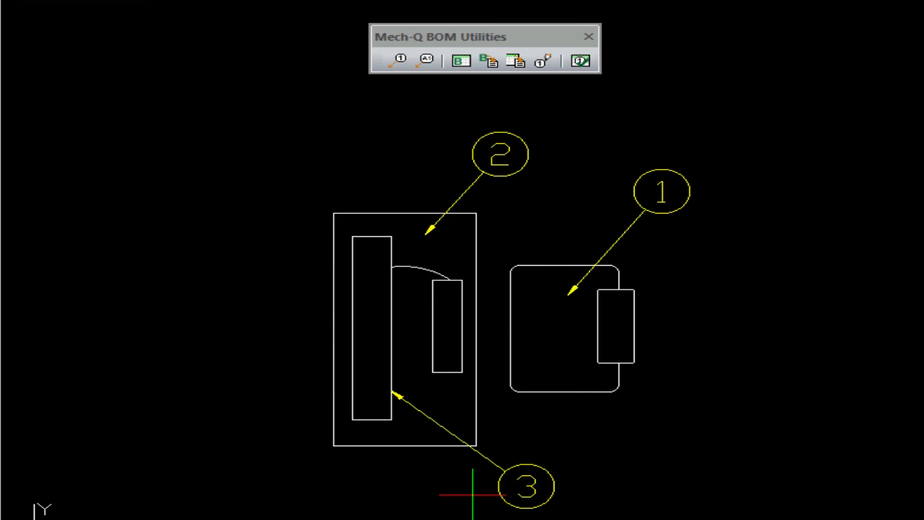
mouse_move(272, 193)
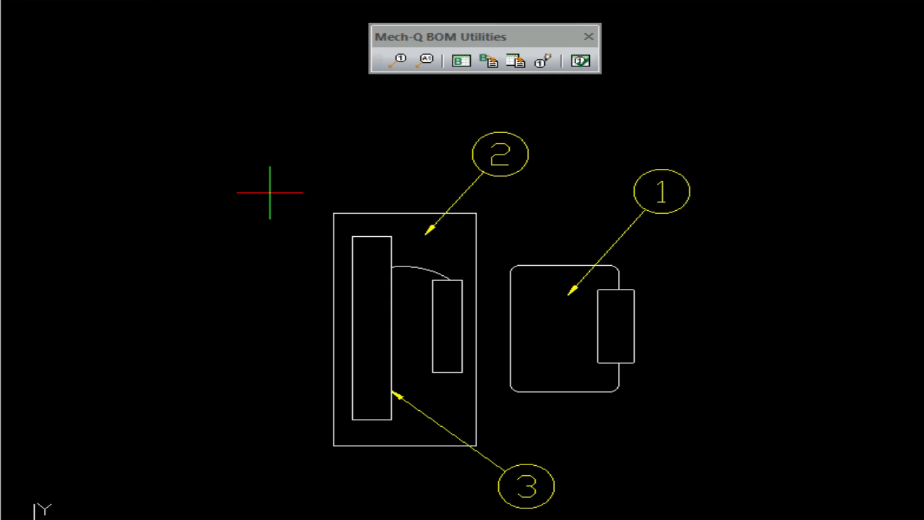
mouse_move(174, 142)
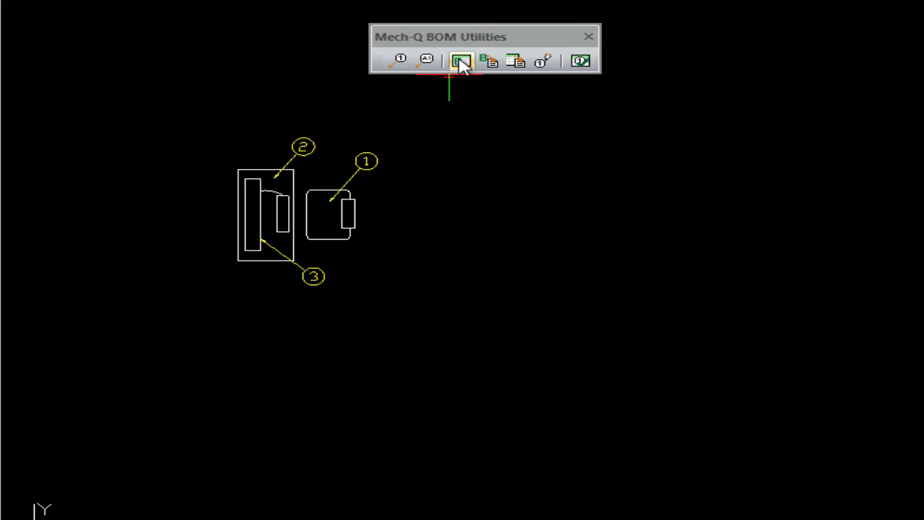
Insert the BOM table listing CHAIR, DESK and COMPUTER to the right of the layout
left_click(459, 61)
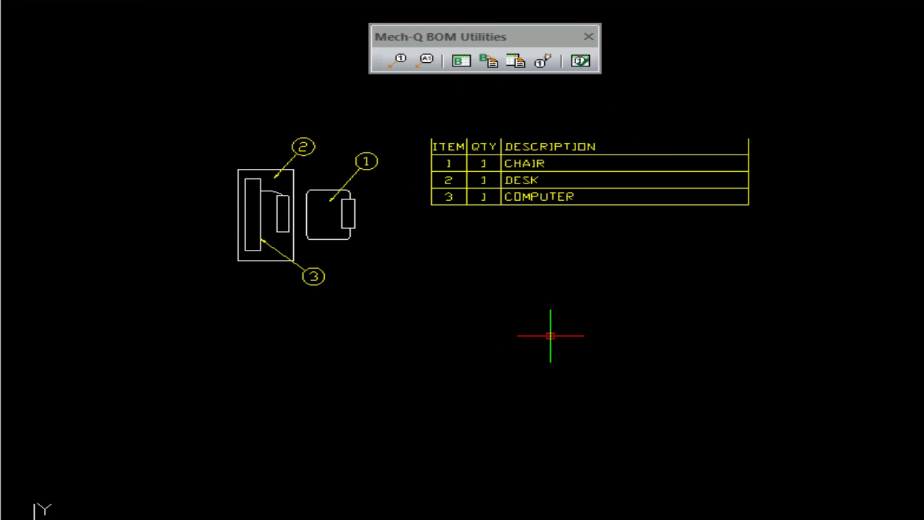
mouse_move(494, 145)
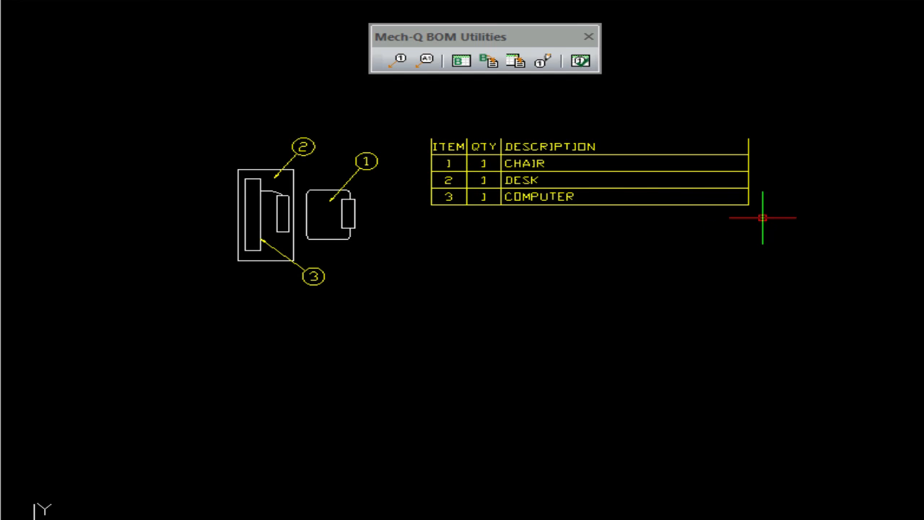
mouse_move(391, 264)
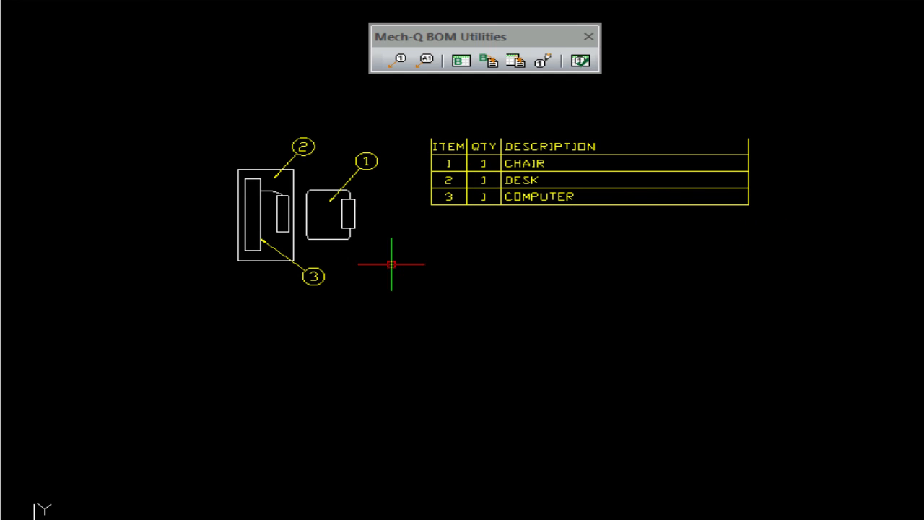
left_click(332, 195)
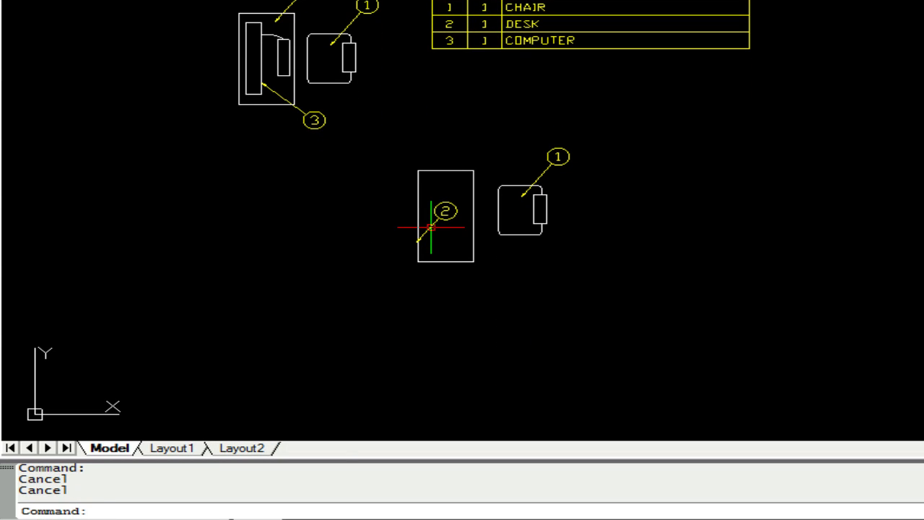
Set PICKSTYLE and copy the furniture with its balloons below the original layout
type("PICKSTYLE")
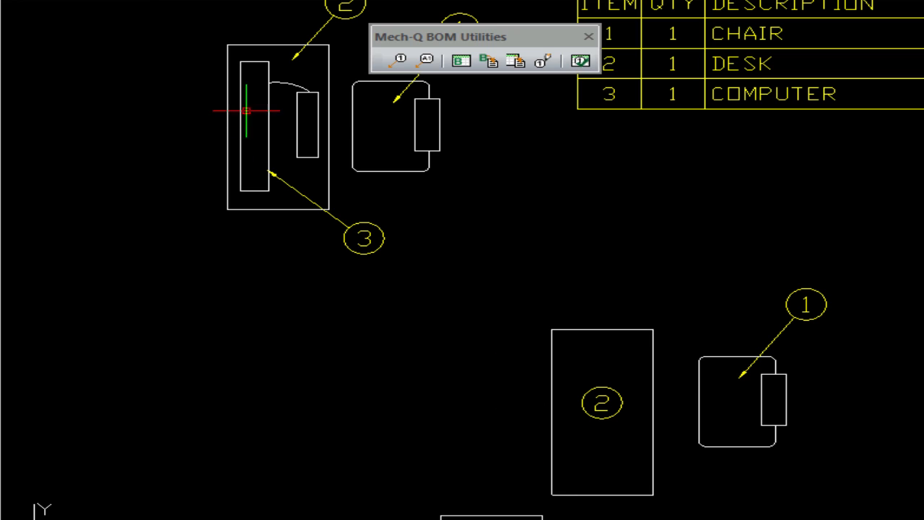
left_click(251, 127)
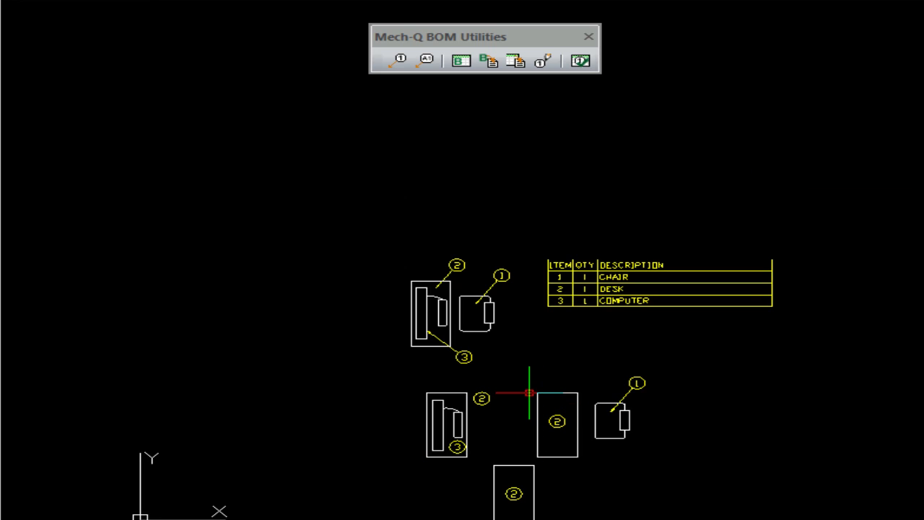
mouse_move(424, 367)
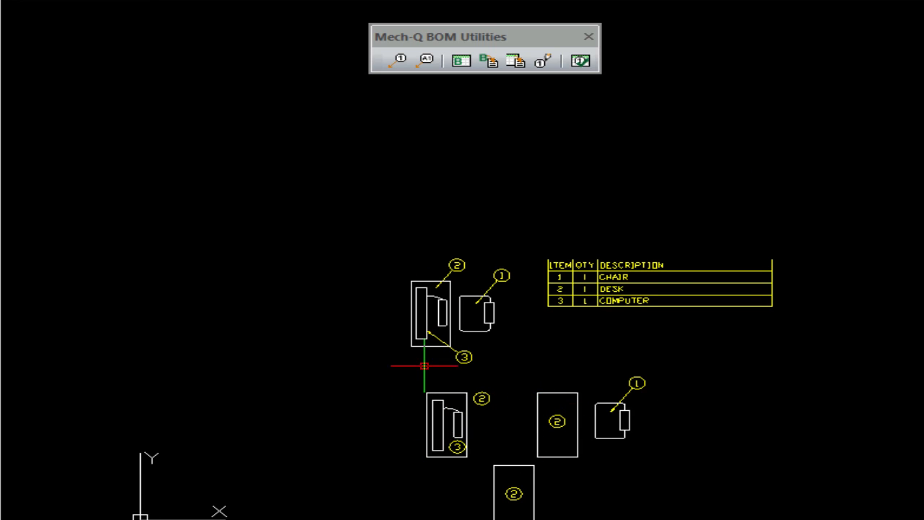
mouse_move(583, 391)
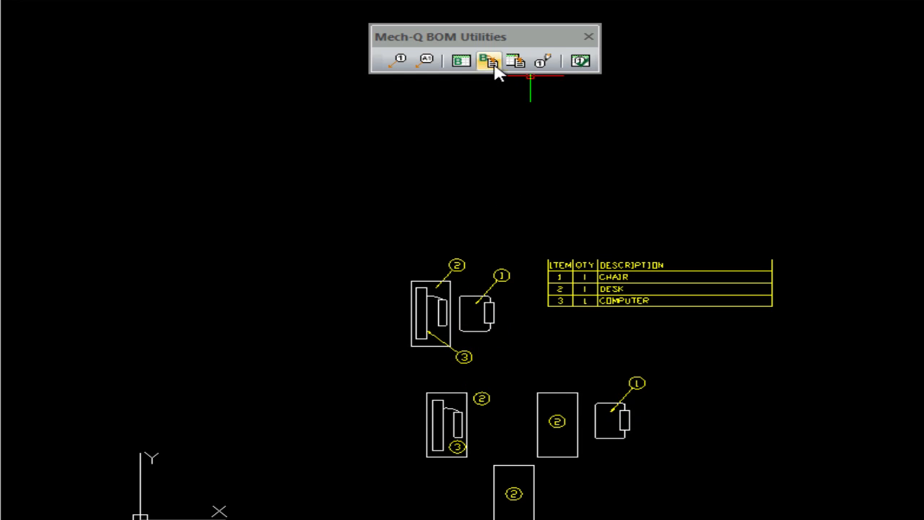
Rebuild the BOM table, erasing the old one and placing a fresh ITEM/QTY/DESCRIPTION header
left_click(489, 60)
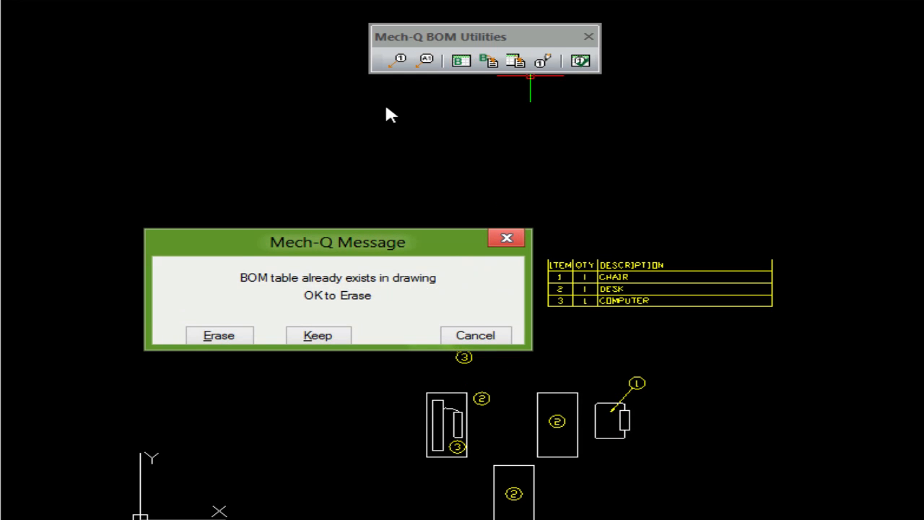
left_click(218, 335)
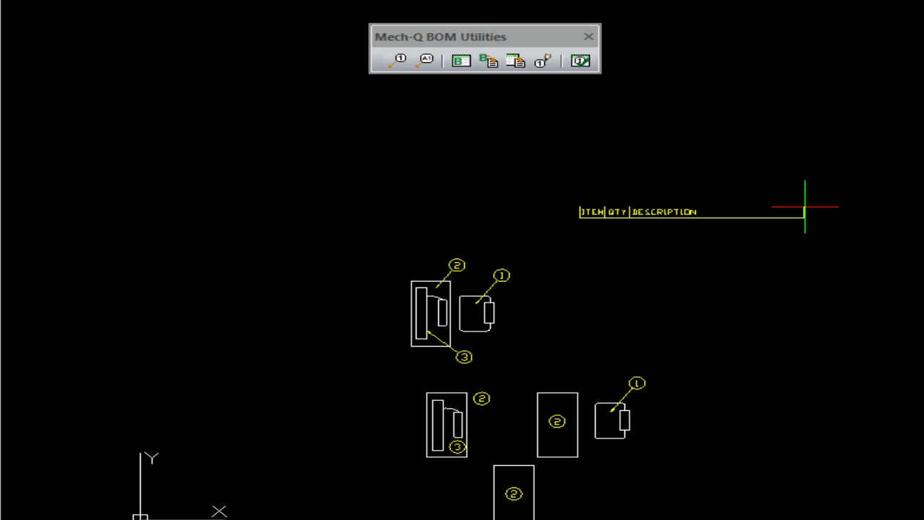